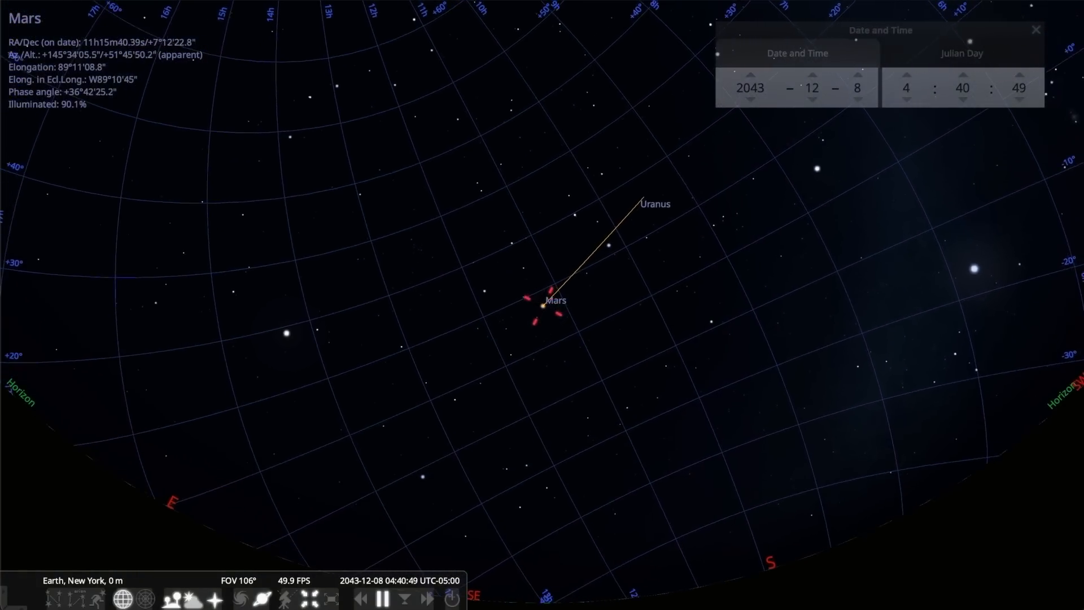
Step Mars's date forward from December 2043 to July 2044, adjusting the hour.
left_click(856, 77)
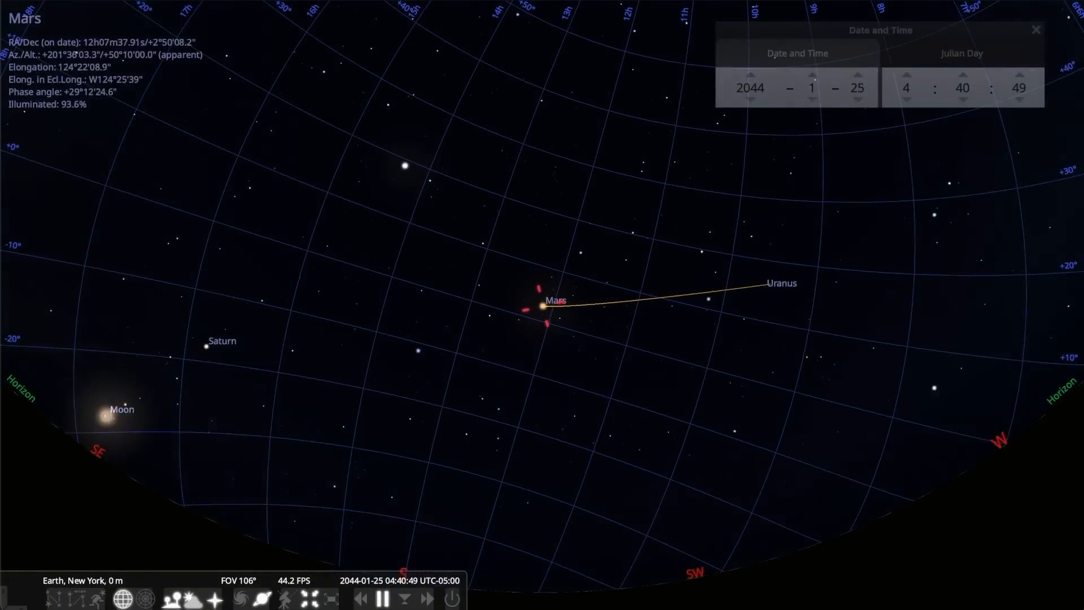
left_click(856, 77)
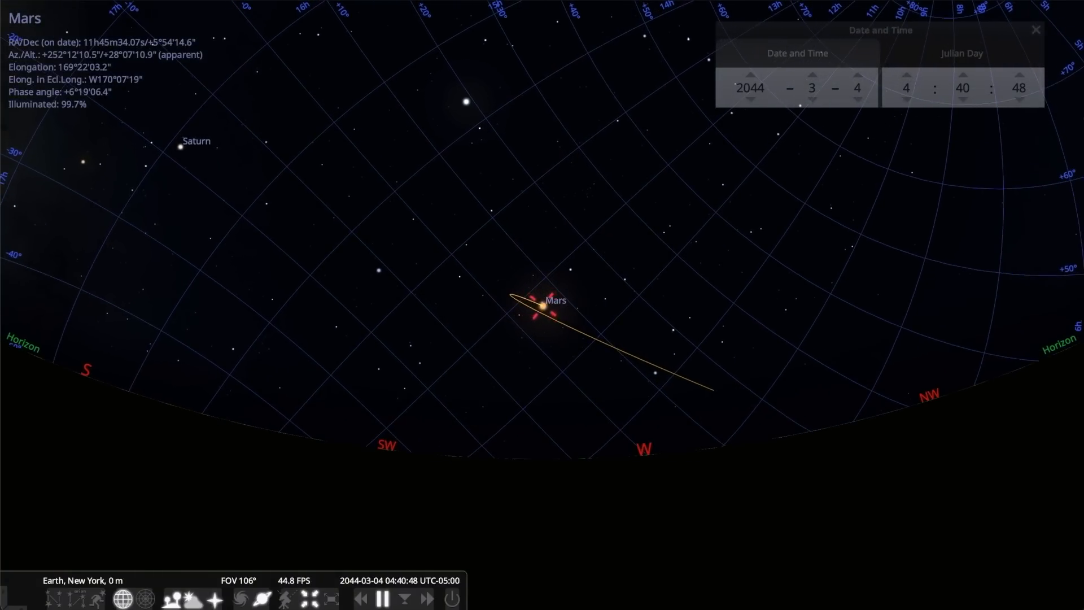
left_click(905, 99)
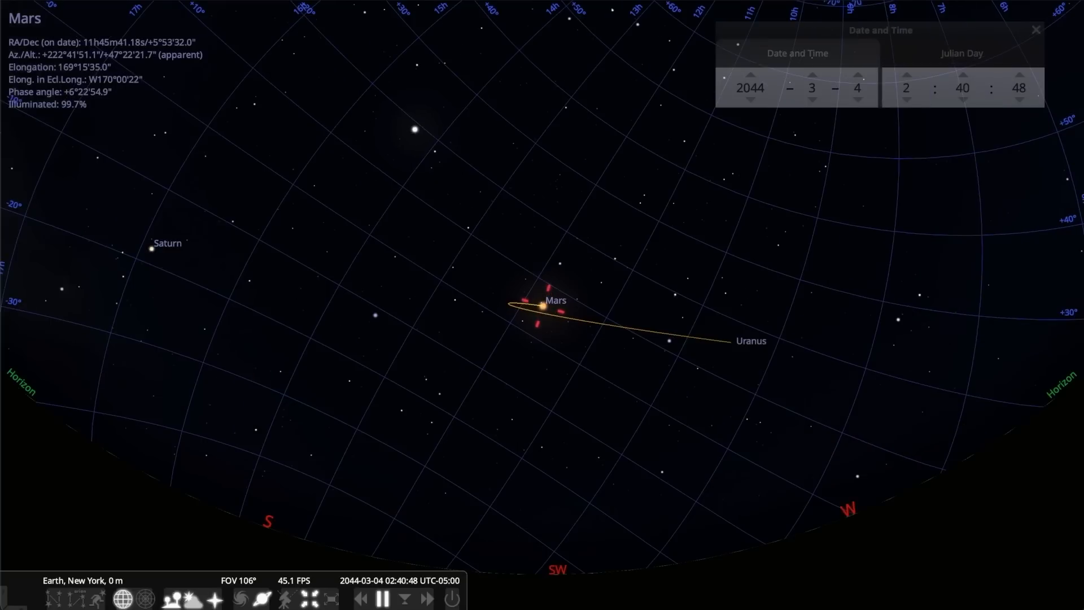
left_click(905, 98)
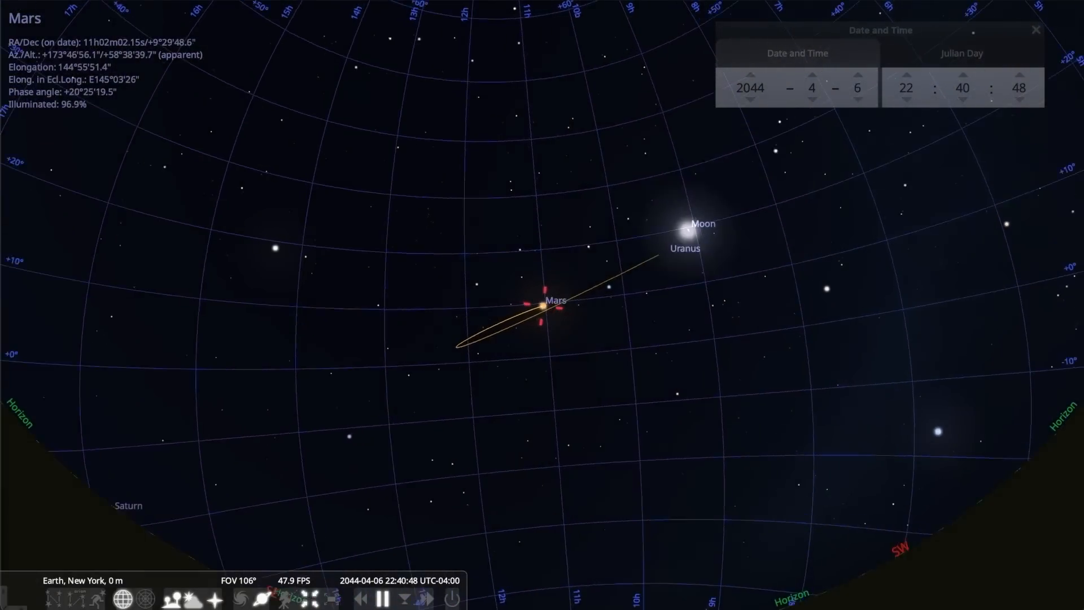
left_click(853, 80)
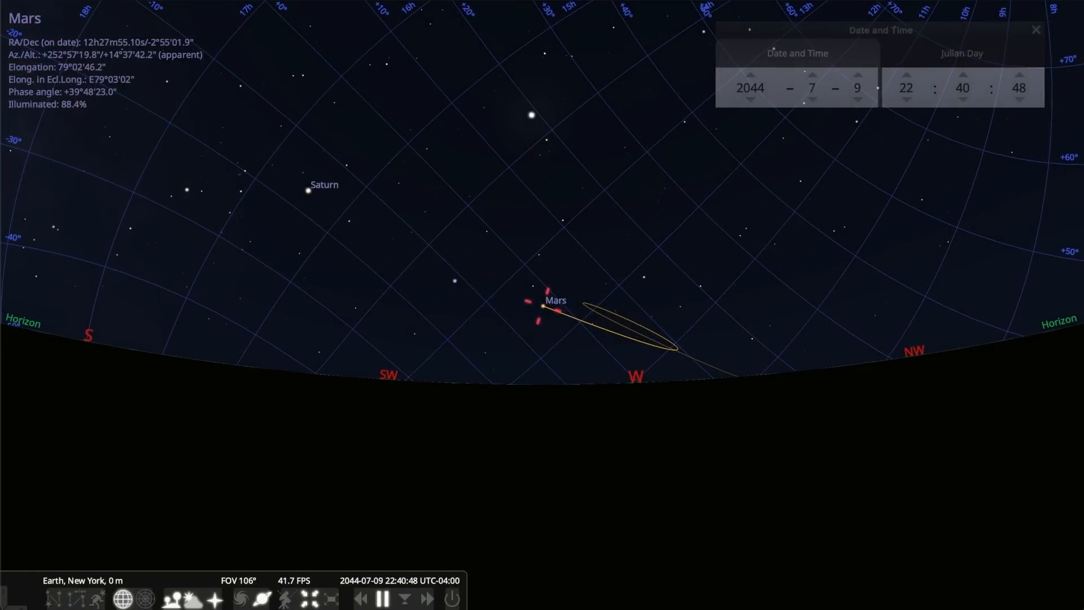
left_click(810, 102)
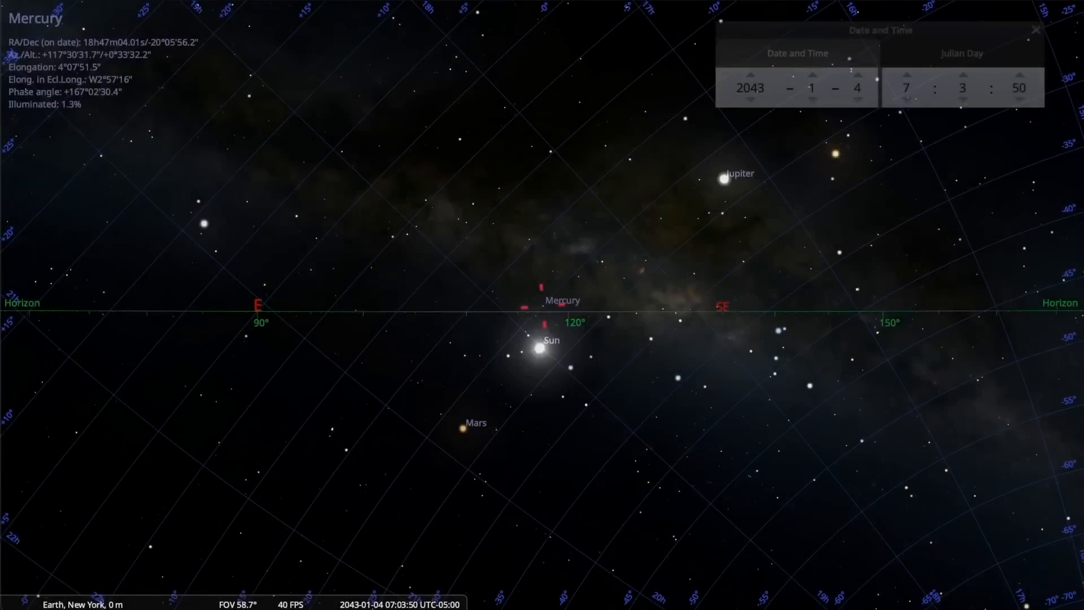
Step the date day by day from 4 to 24 January 2043, following Mercury.
left_click(855, 88)
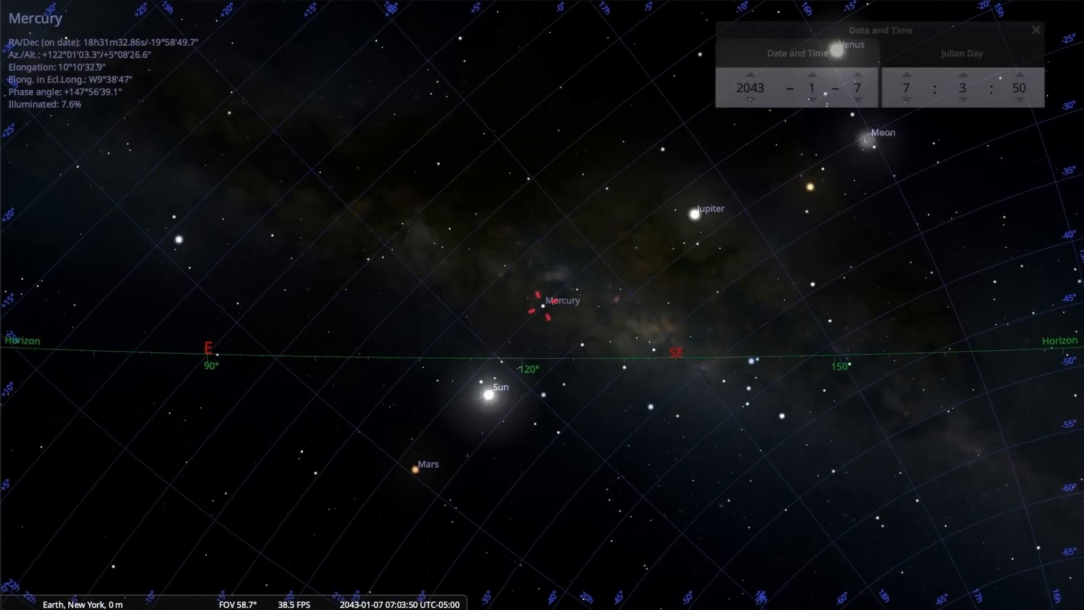
left_click(857, 75)
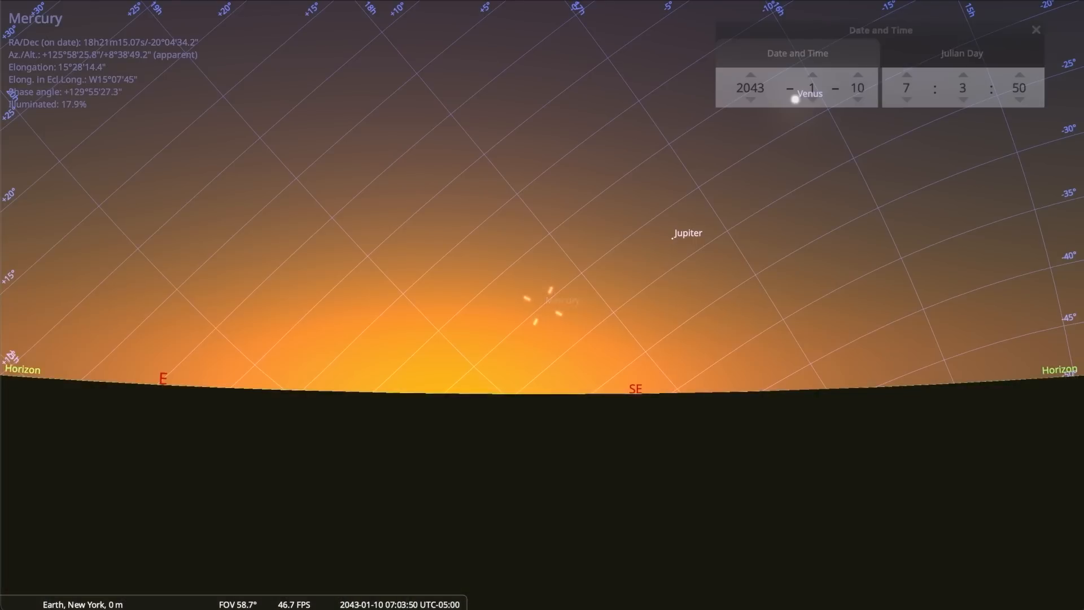
left_click(856, 74)
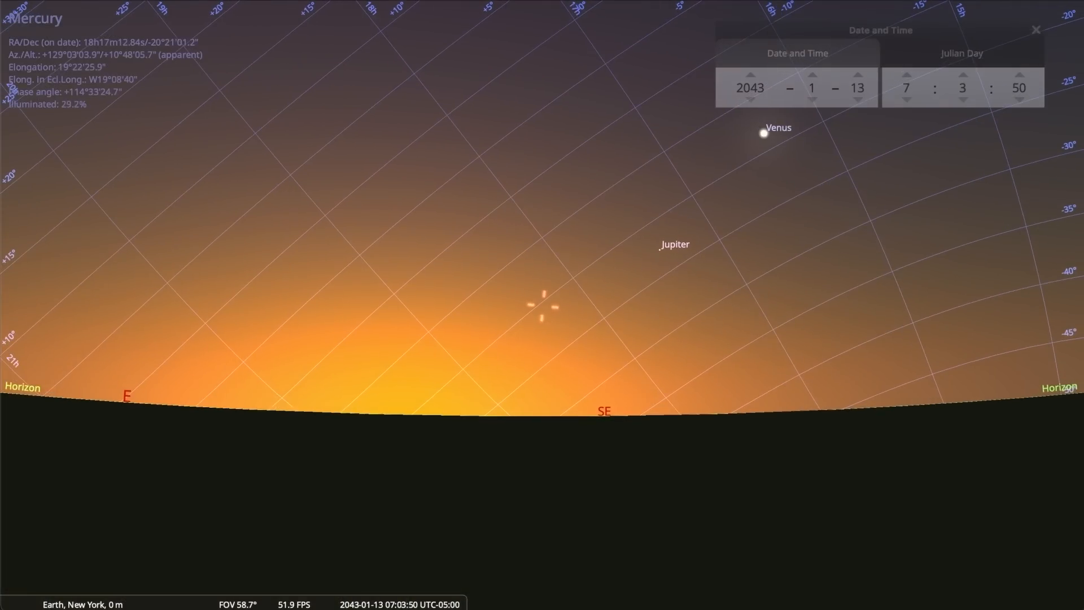
left_click(856, 79)
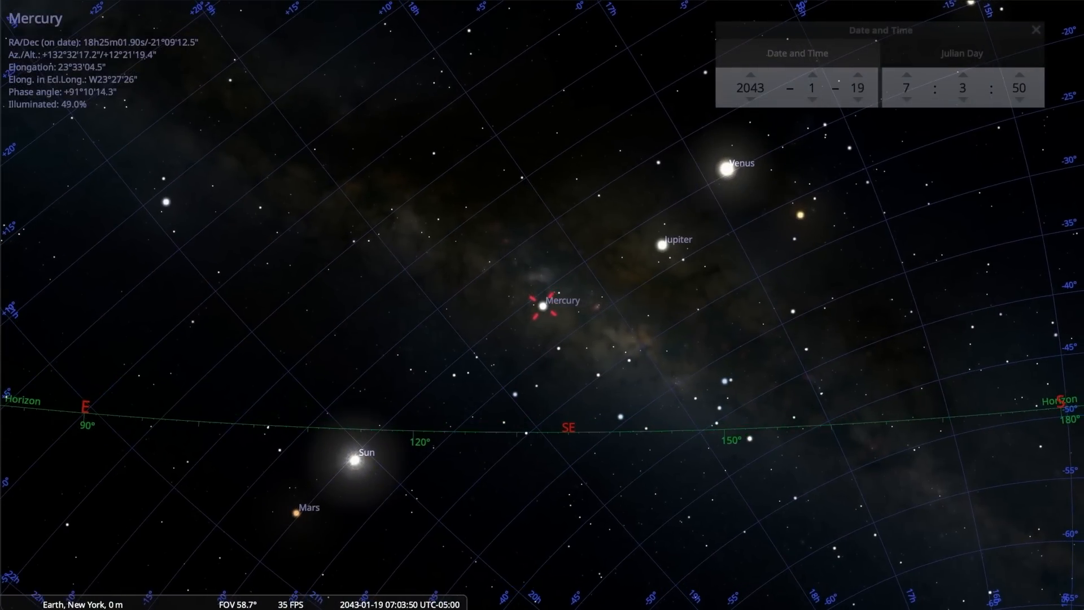
left_click(858, 78)
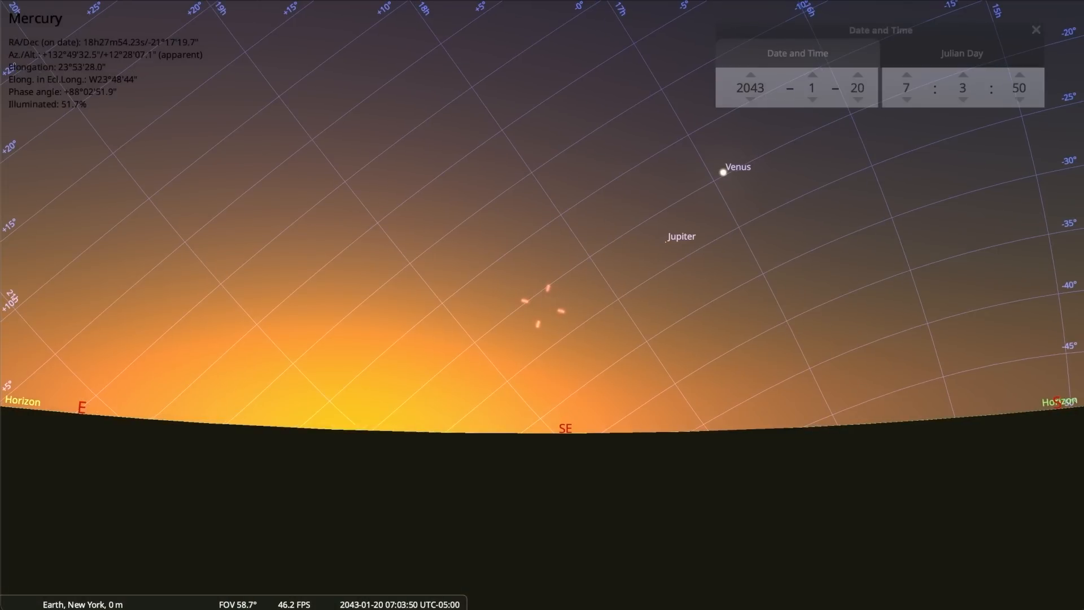
left_click(855, 75)
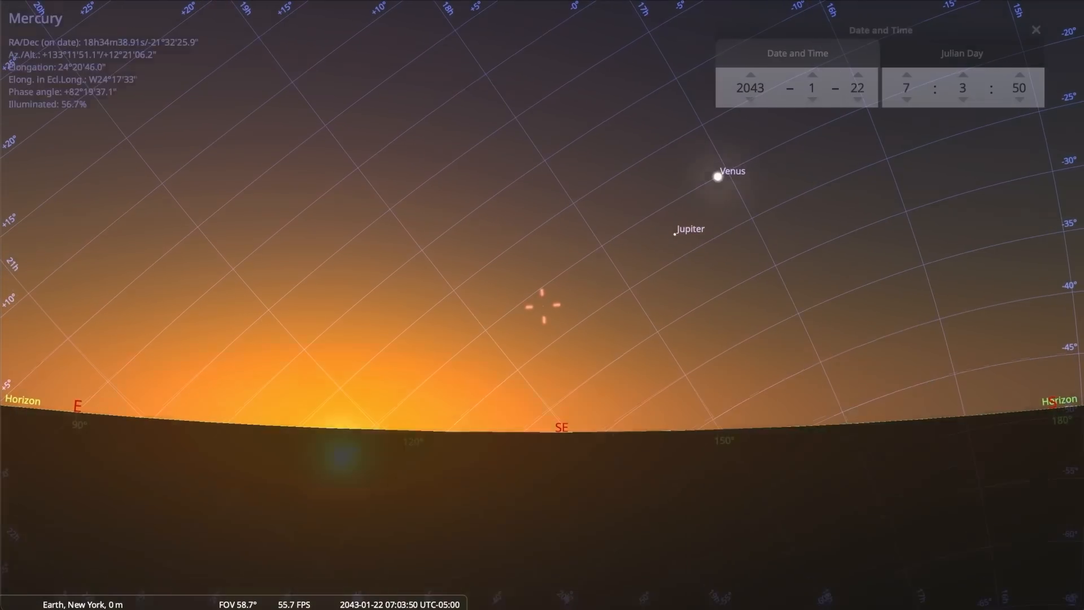
left_click(856, 75)
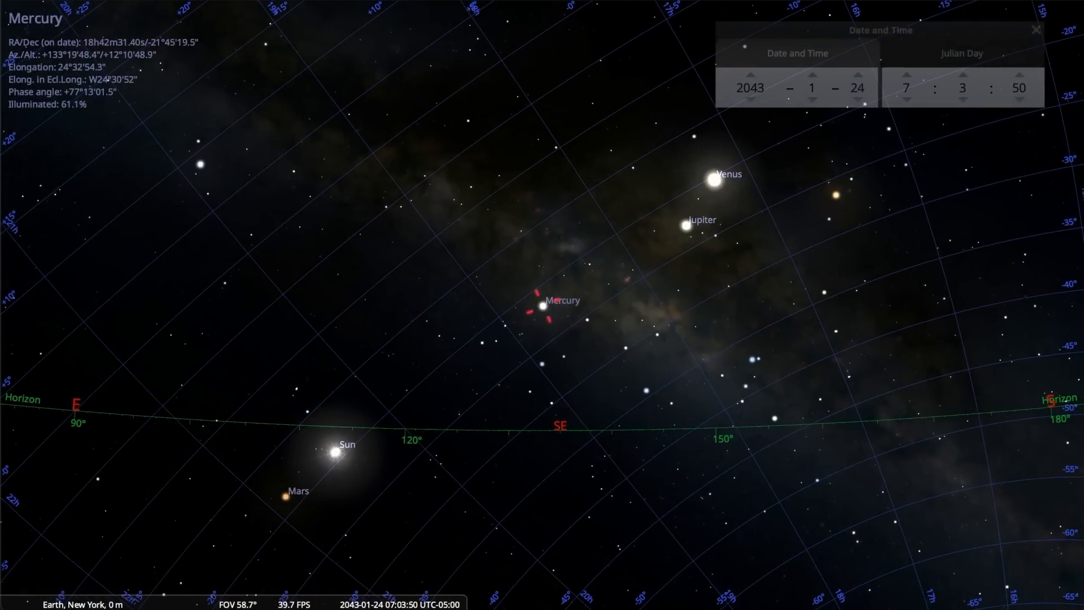
Continue stepping the date from 24 January to 10 February 2043.
left_click(856, 73)
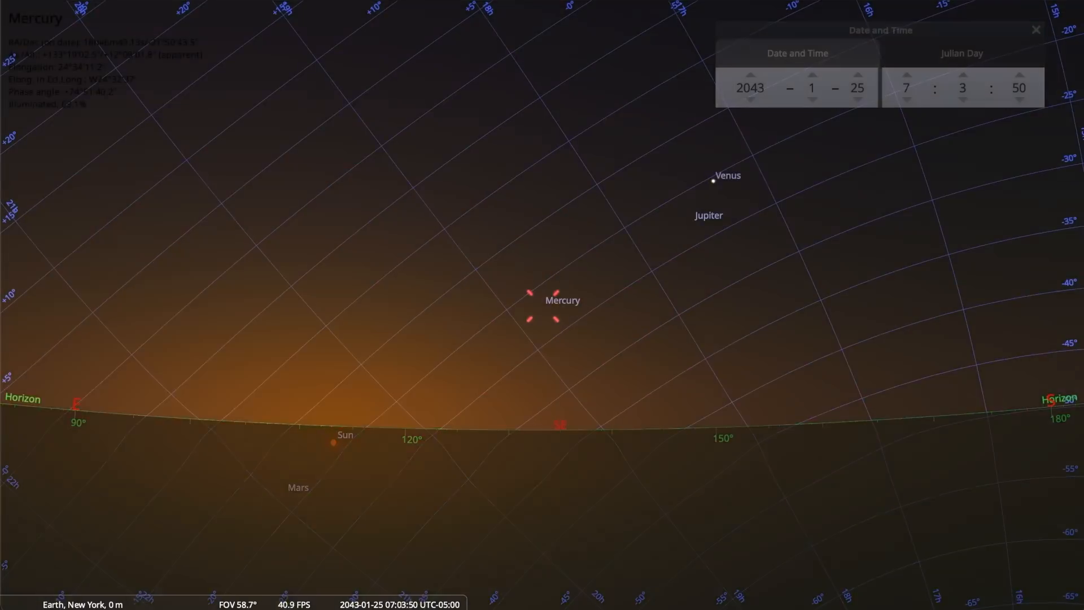
left_click(856, 74)
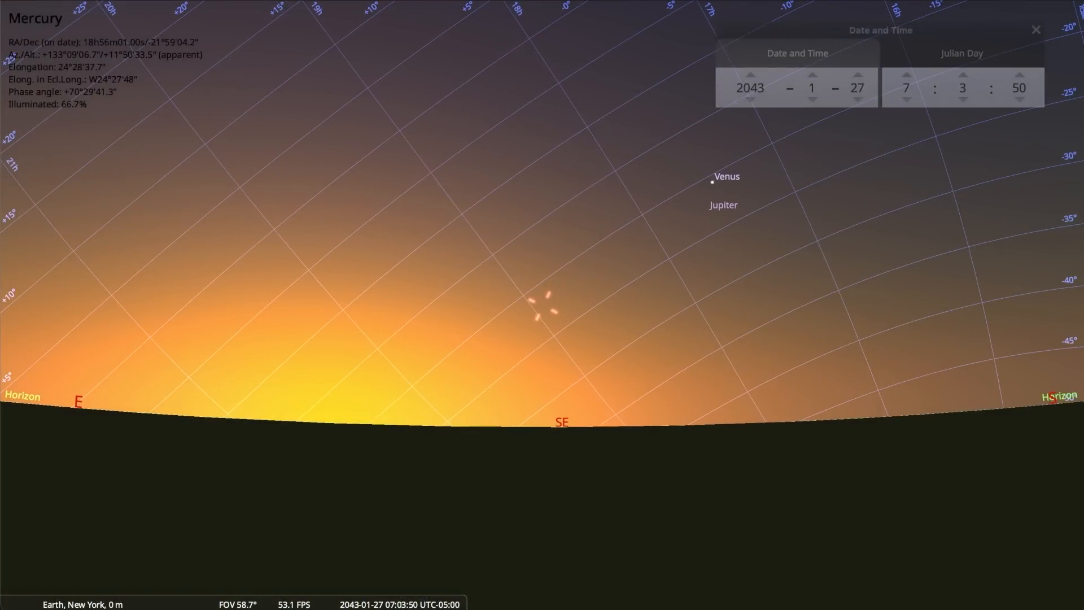
left_click(856, 80)
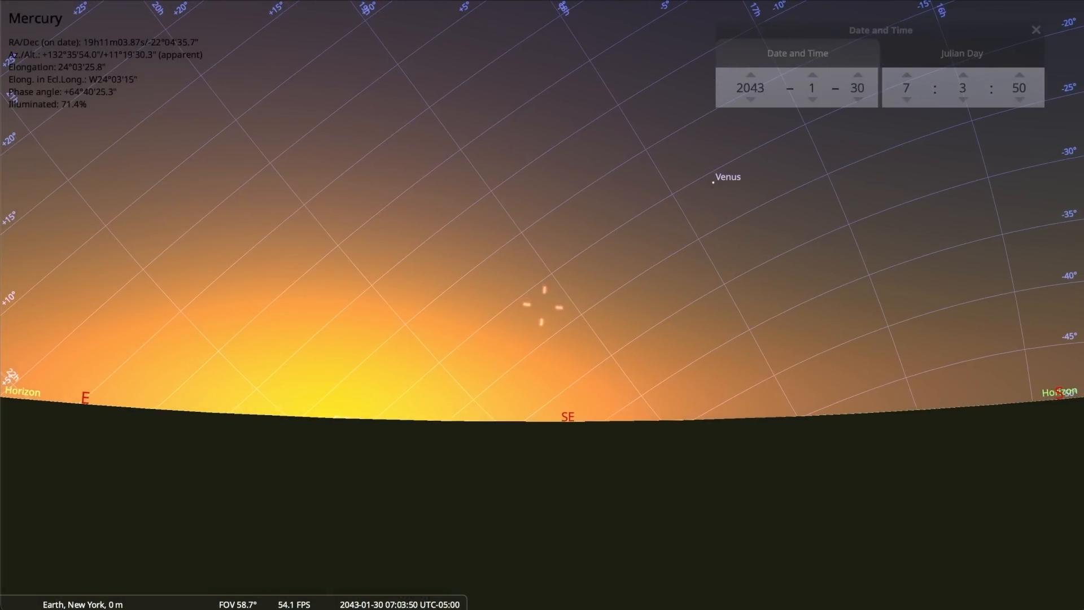
left_click(857, 78)
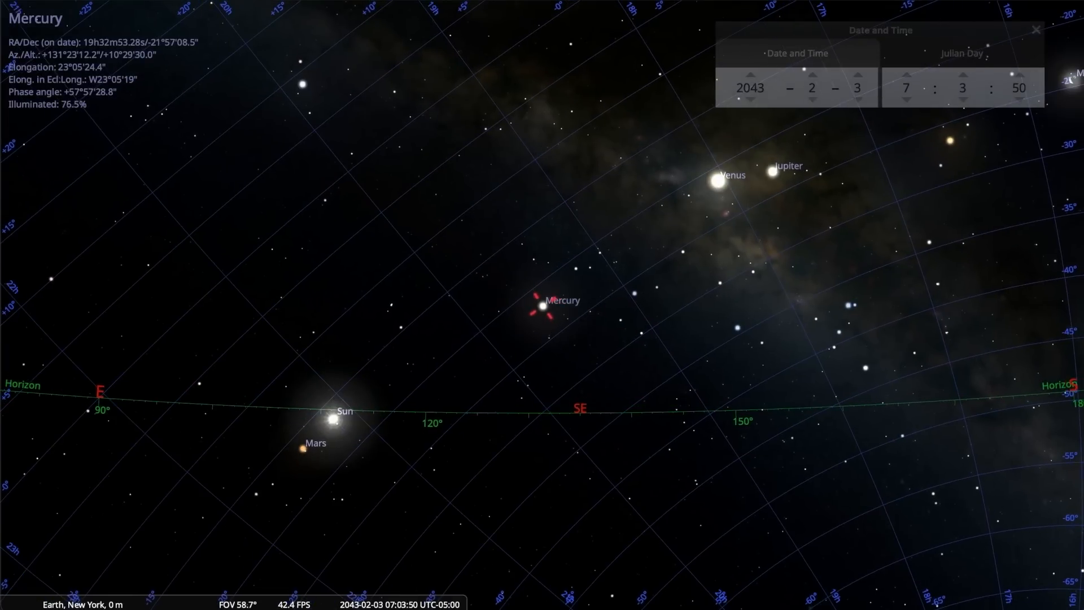
left_click(856, 71)
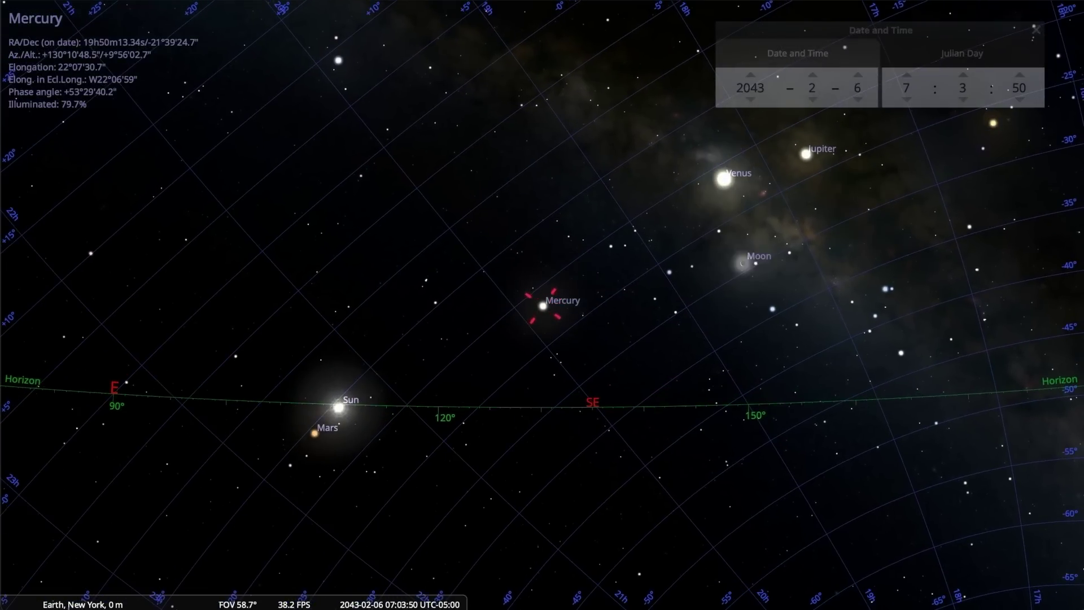
left_click(856, 81)
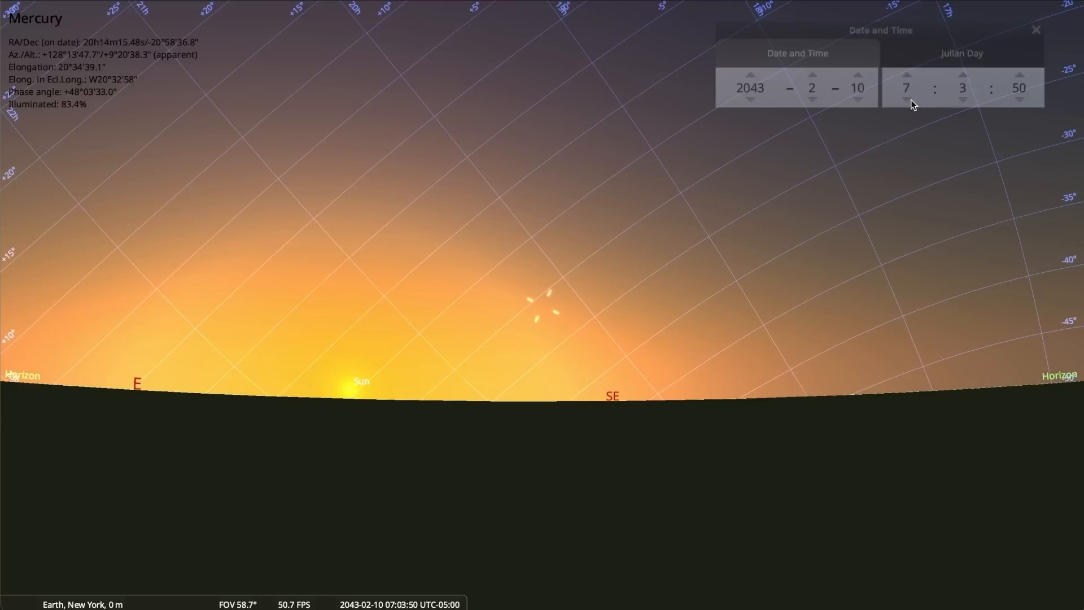
mouse_move(981, 109)
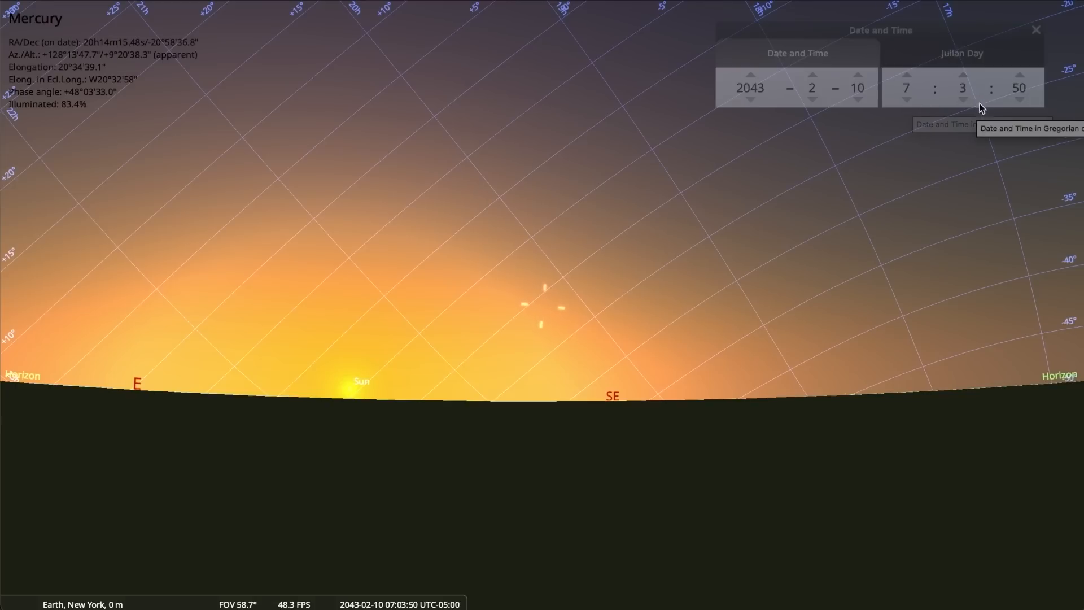
Set the clock a few minutes earlier to darken the sky.
left_click(961, 98)
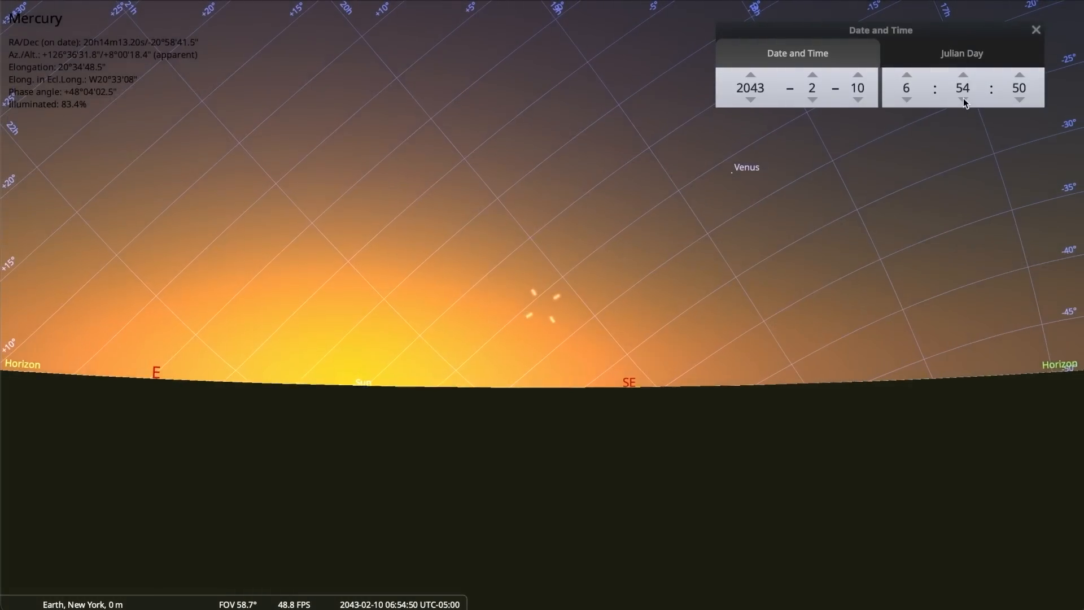
left_click(962, 99)
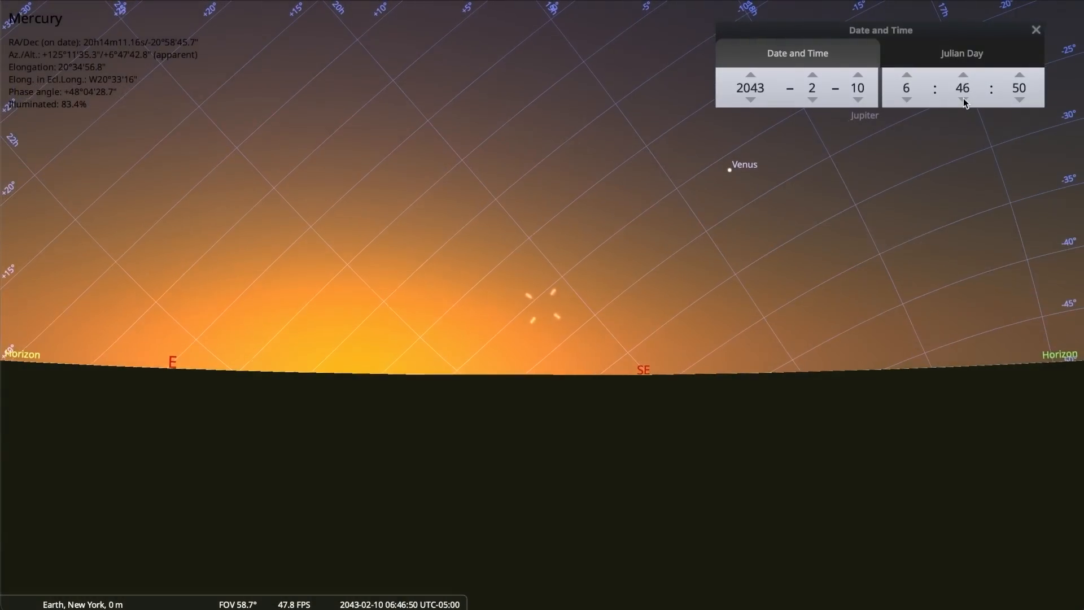
left_click(961, 98)
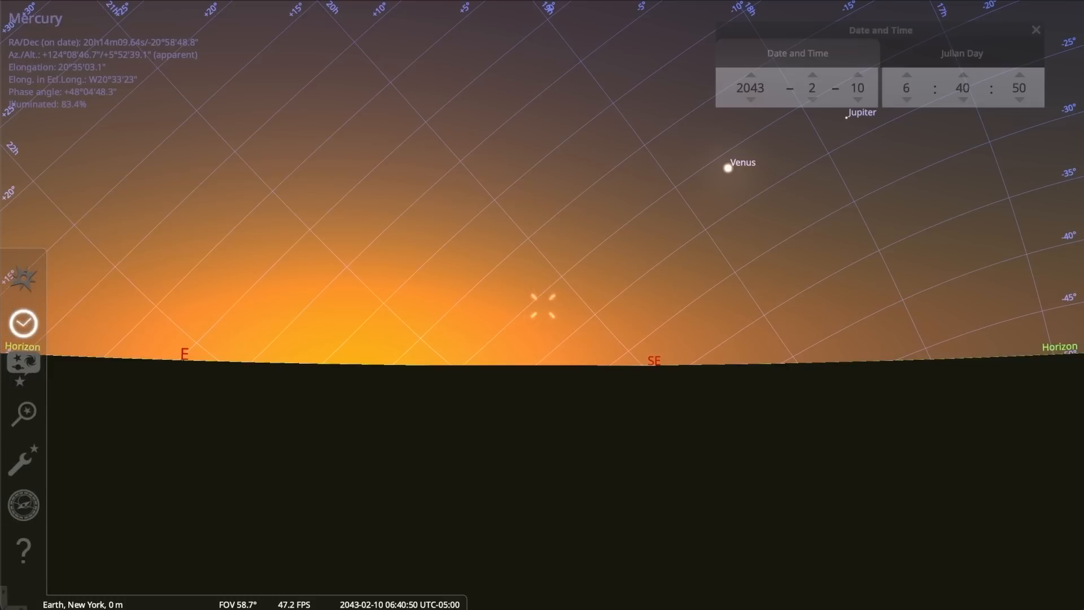
Advance the day step by step toward 28 February 2043, tracking Mercury.
left_click(857, 78)
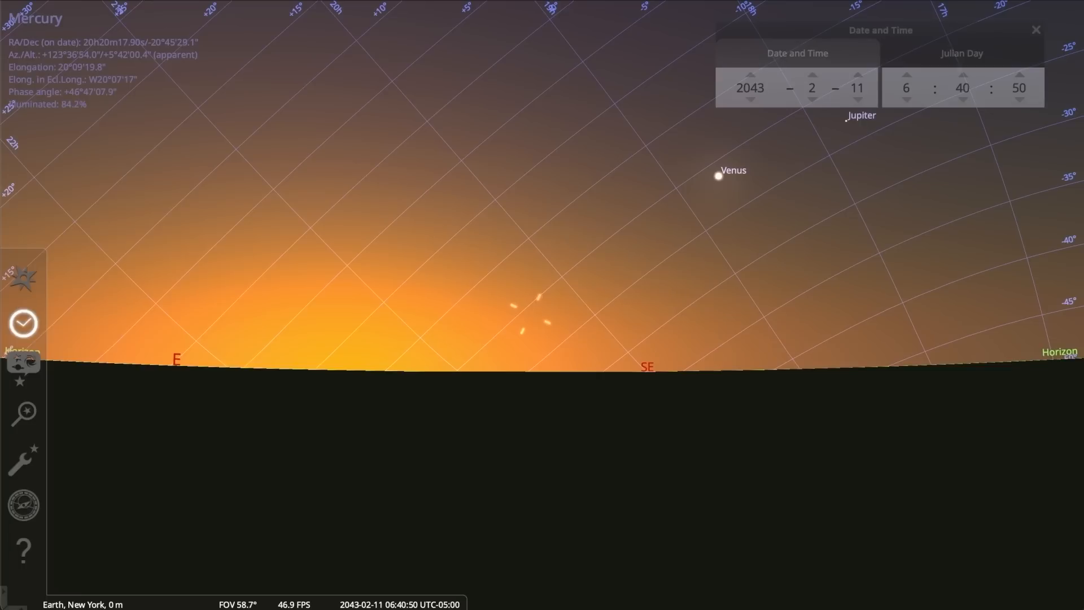
left_click(857, 77)
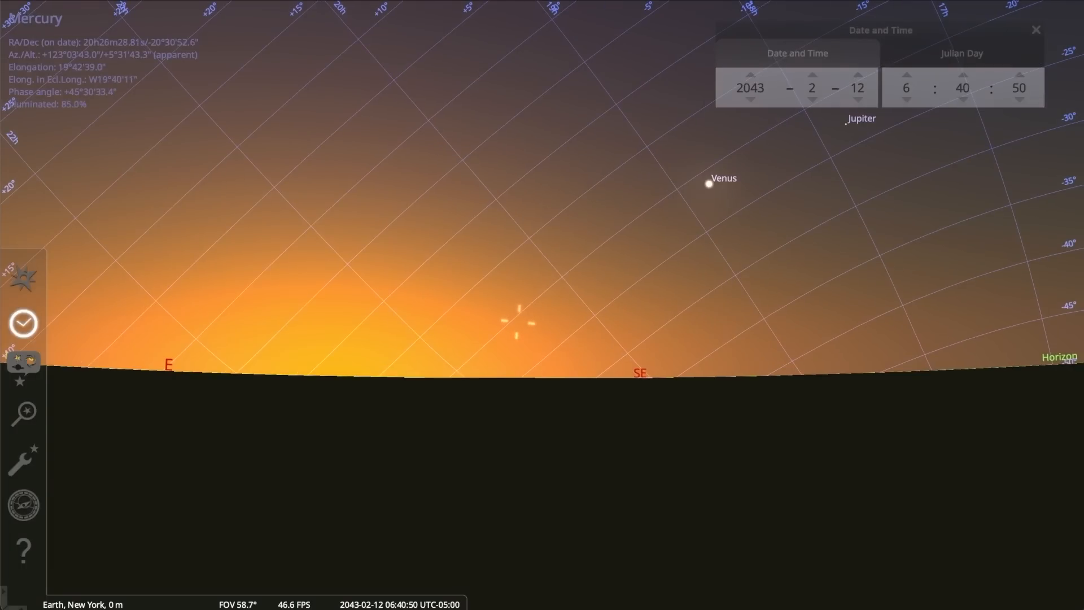
left_click(856, 74)
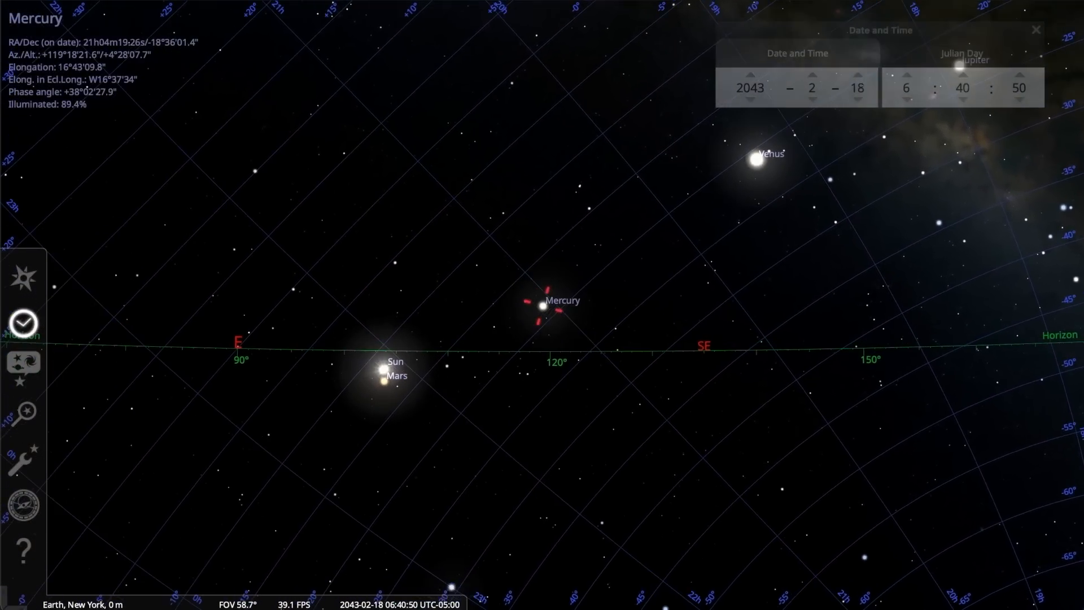
left_click(855, 71)
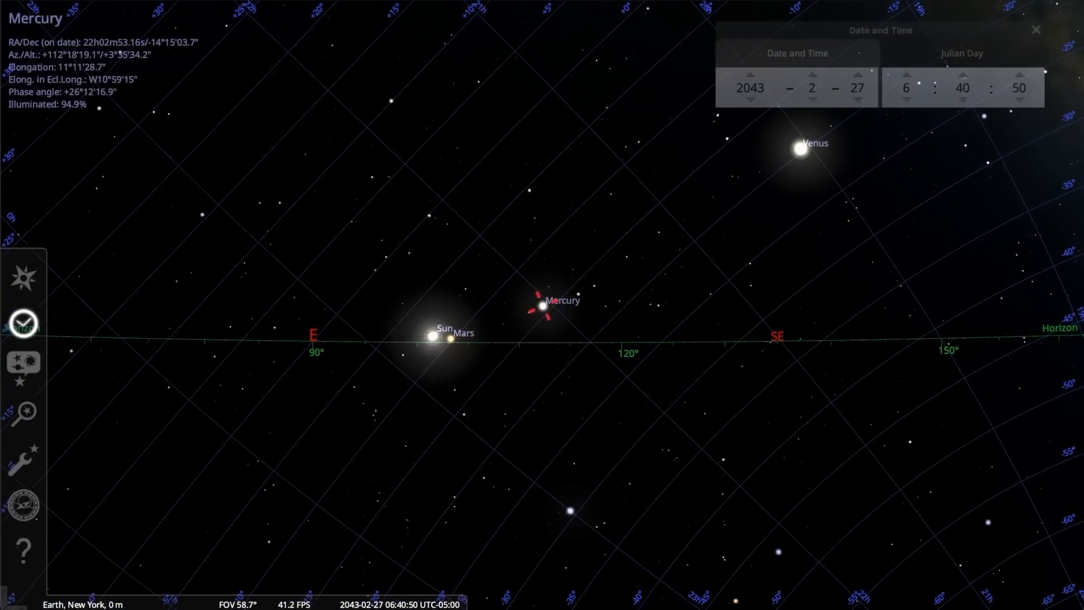
left_click(856, 77)
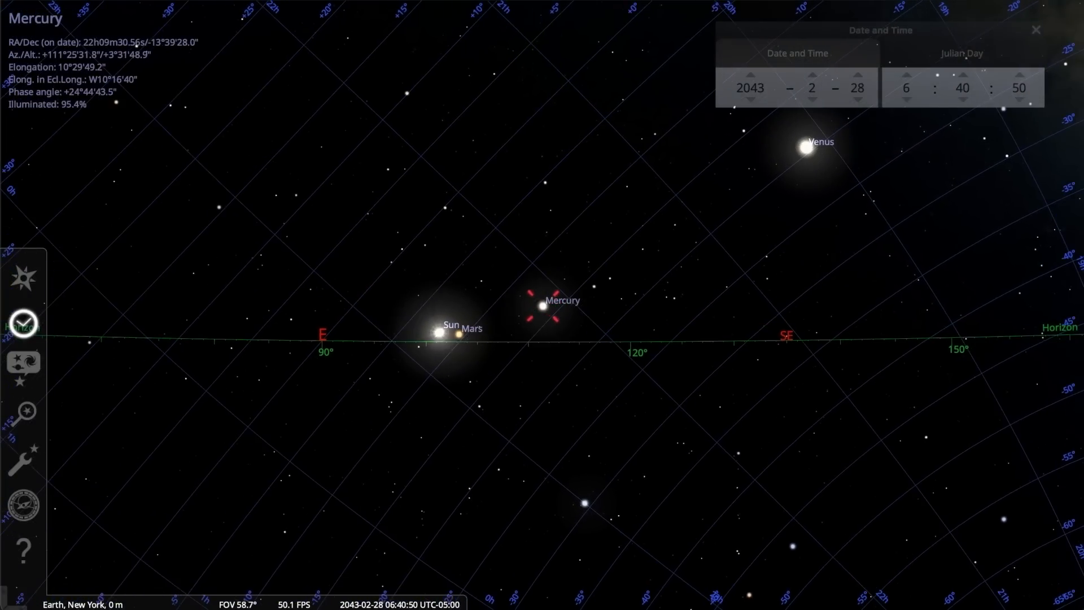
left_click(857, 99)
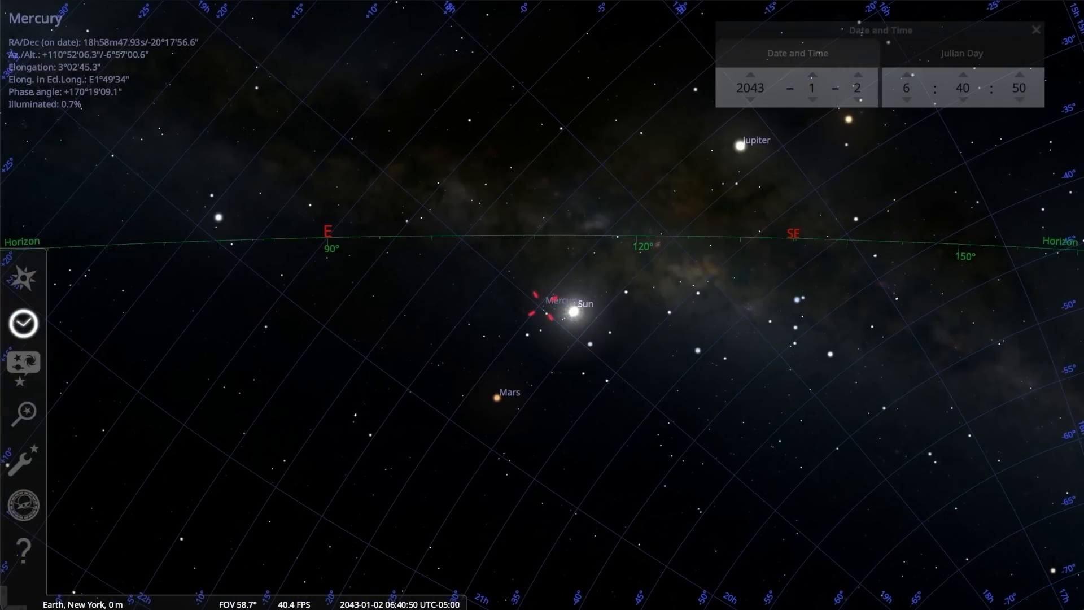
Step Mercury's date through January and February 2043, then back to 6 January.
left_click(855, 75)
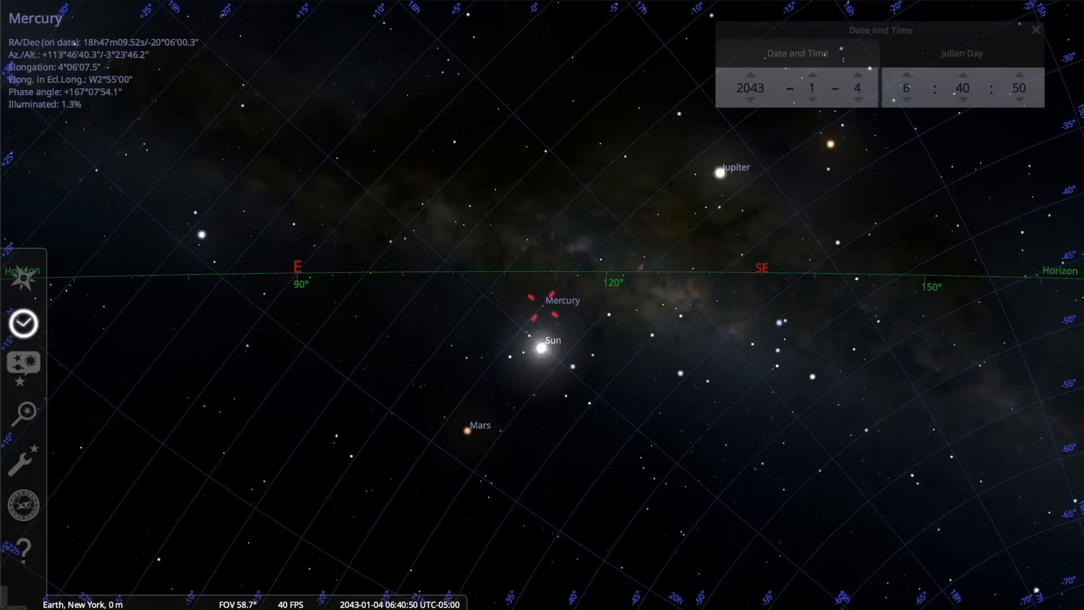
left_click(856, 78)
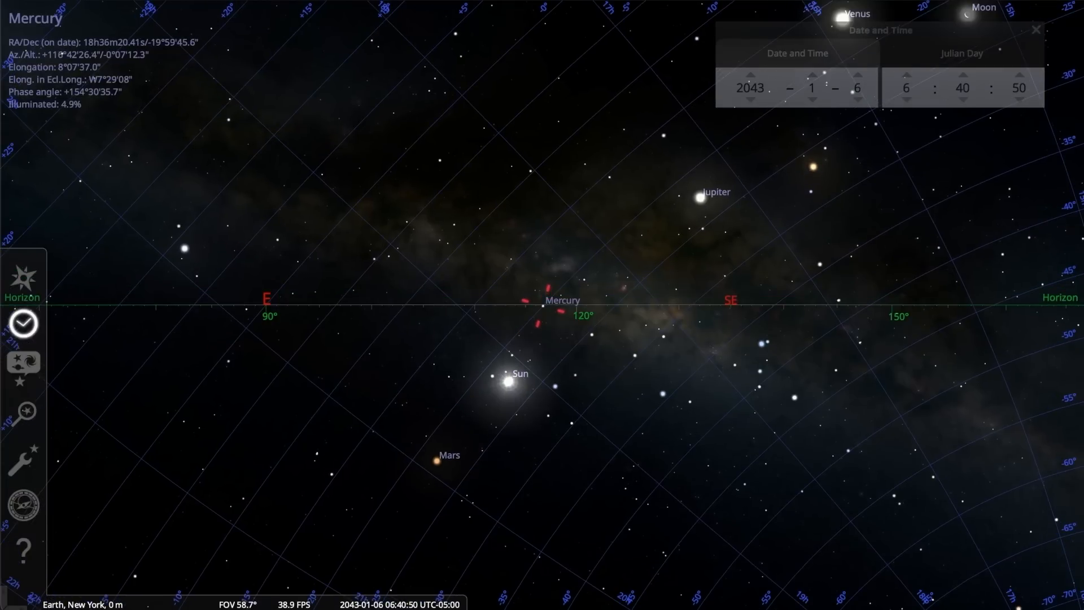
left_click(856, 77)
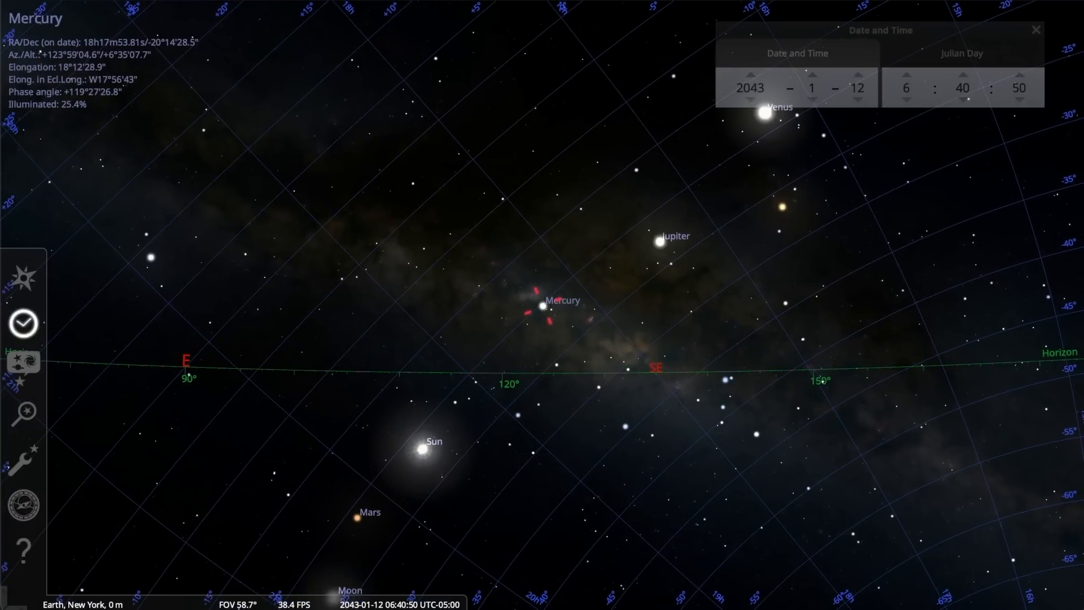
left_click(856, 78)
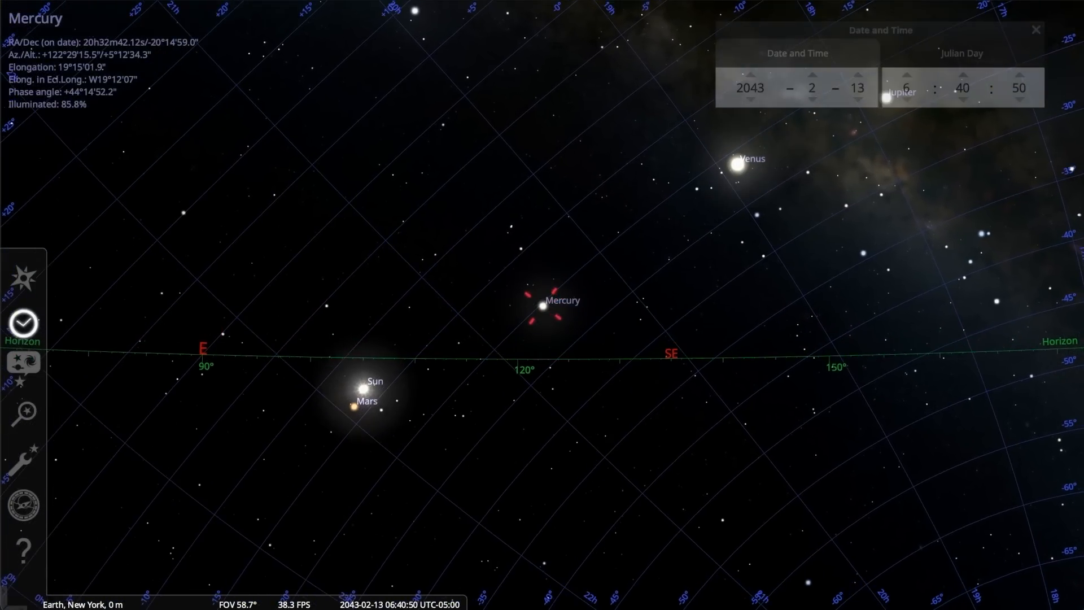
left_click(857, 76)
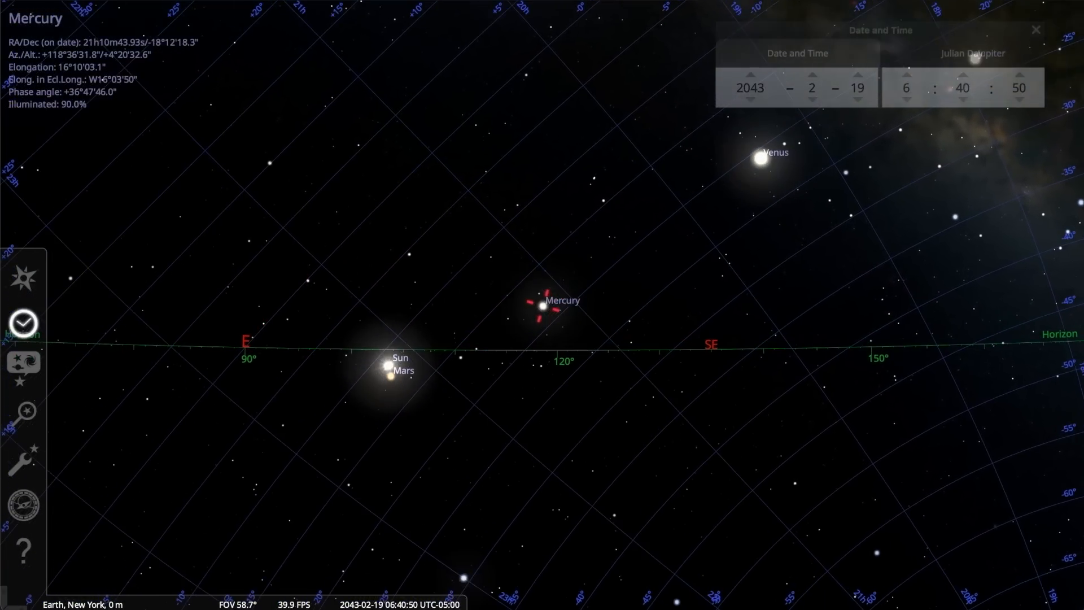
left_click(856, 75)
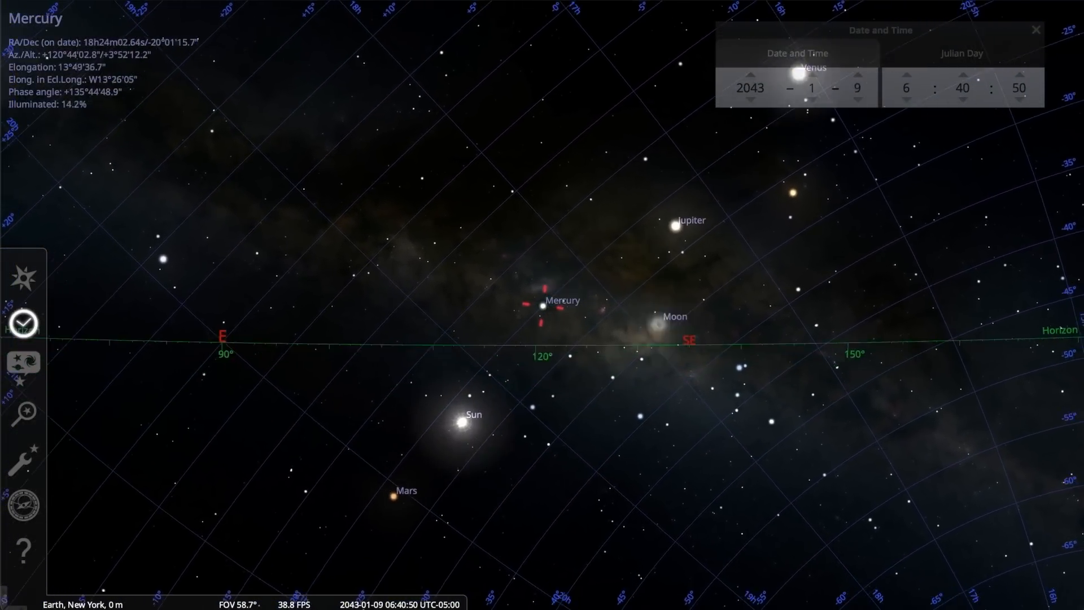
left_click(855, 100)
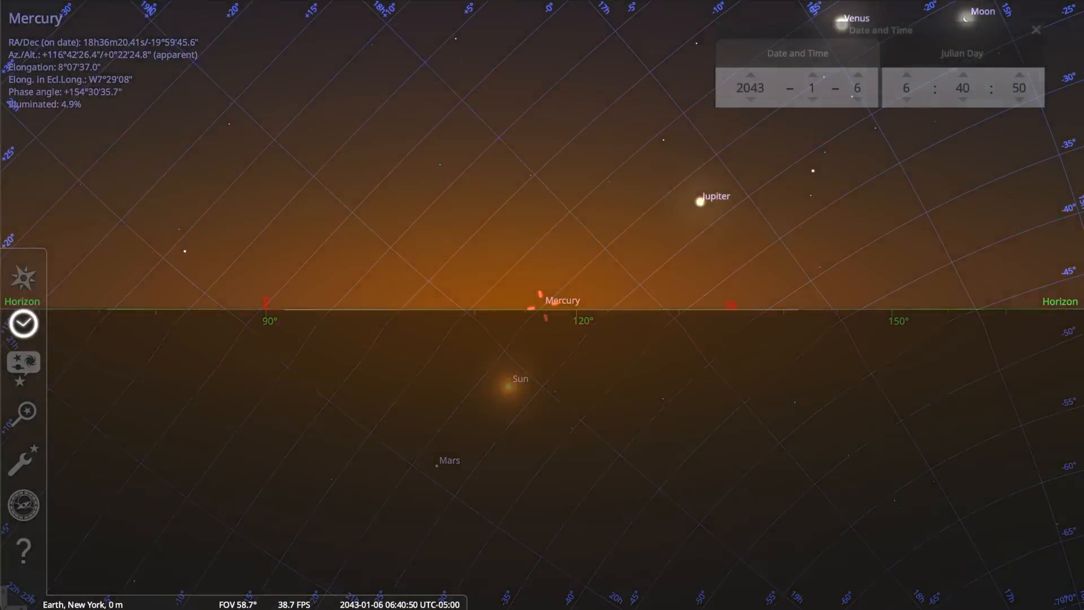
left_click(857, 74)
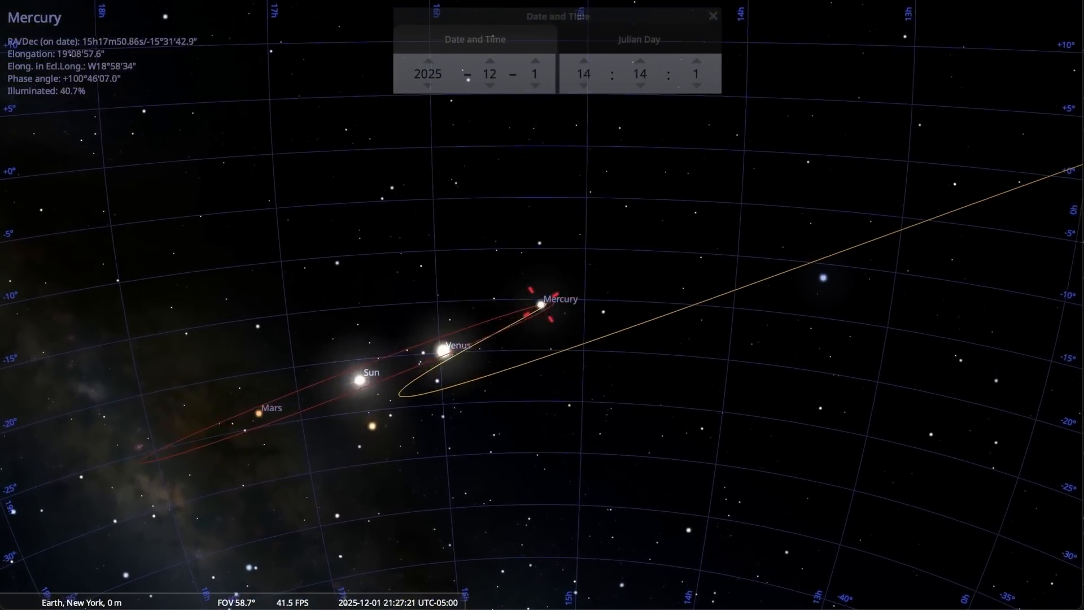
Run time forward toward 1 April 2027 so Mercury's looping trail grows.
left_click(533, 62)
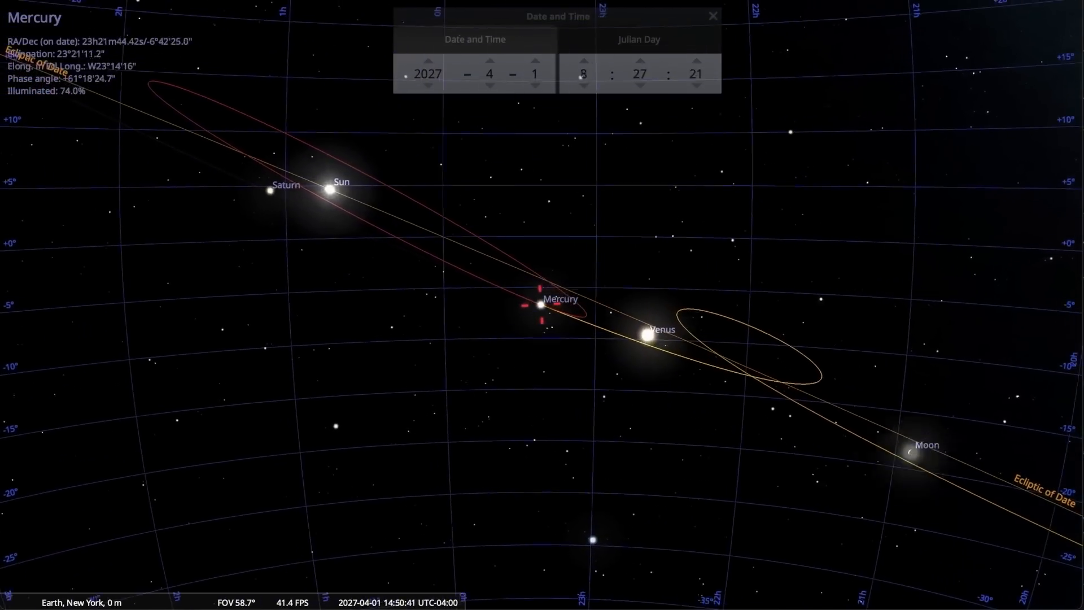
Select Venus to follow its trail toward August 2028.
left_click(535, 60)
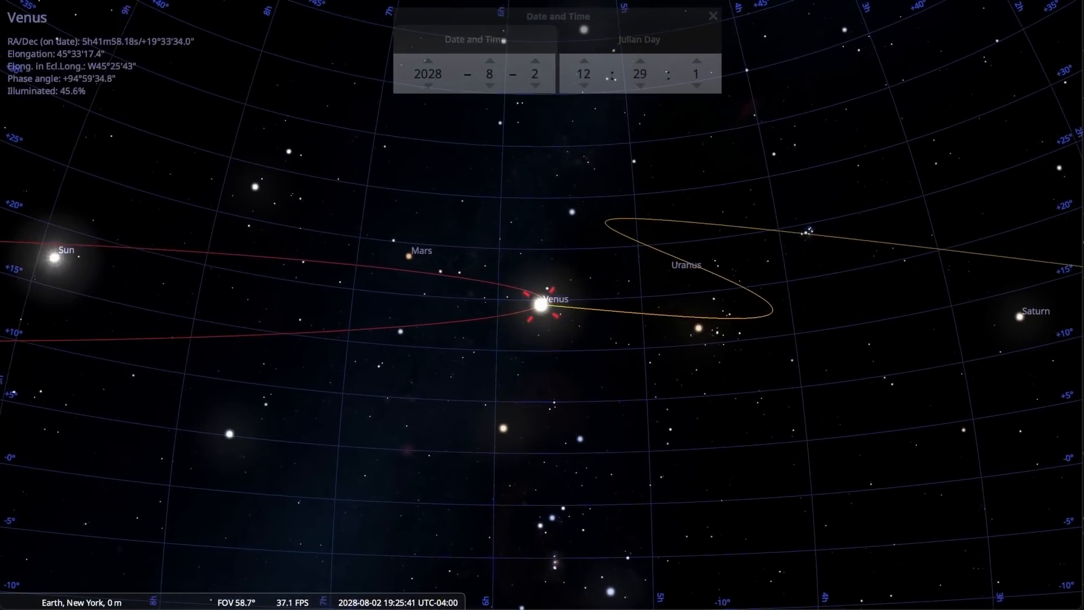
Advance time to 9 December 2028 and select Mars.
left_click(488, 63)
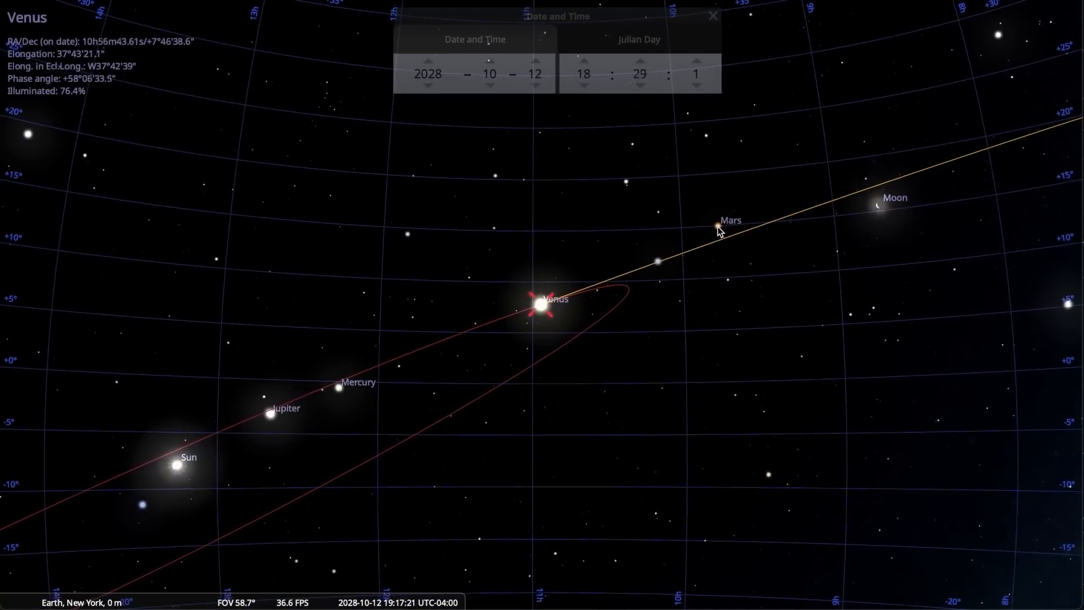
left_click(717, 224)
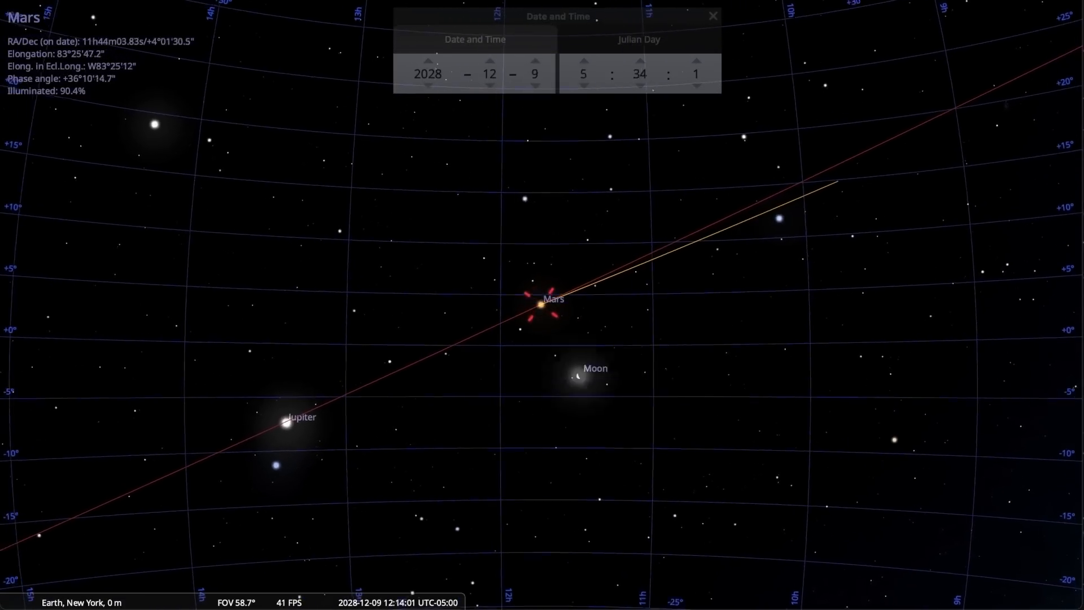
Advance the date to 13 April 2031 with Mars kept centred.
left_click(534, 62)
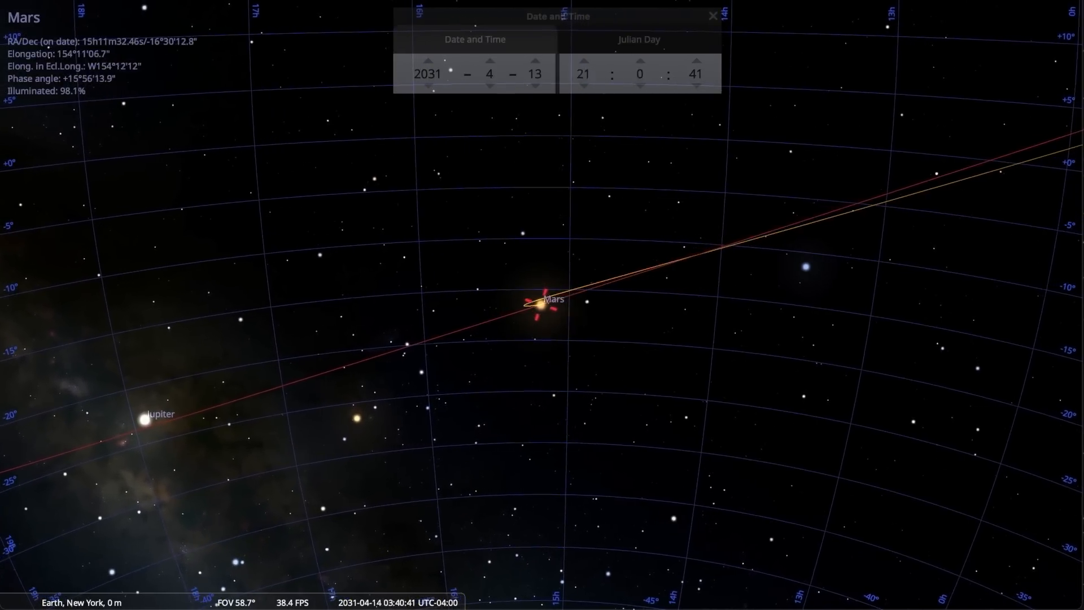
Advance the date to 1 December 2031 and select Jupiter.
left_click(488, 61)
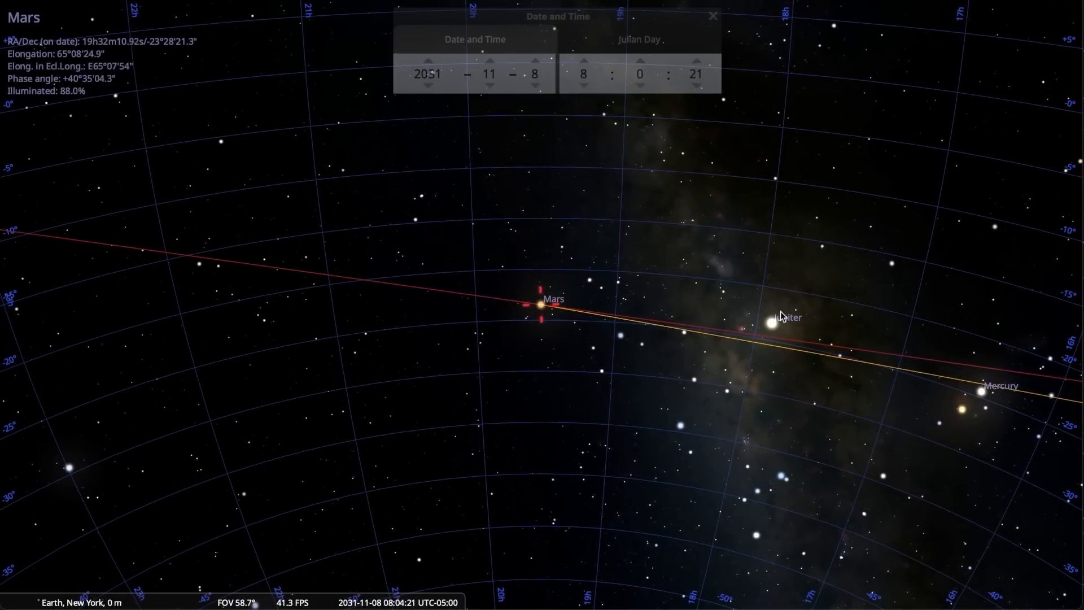
left_click(773, 320)
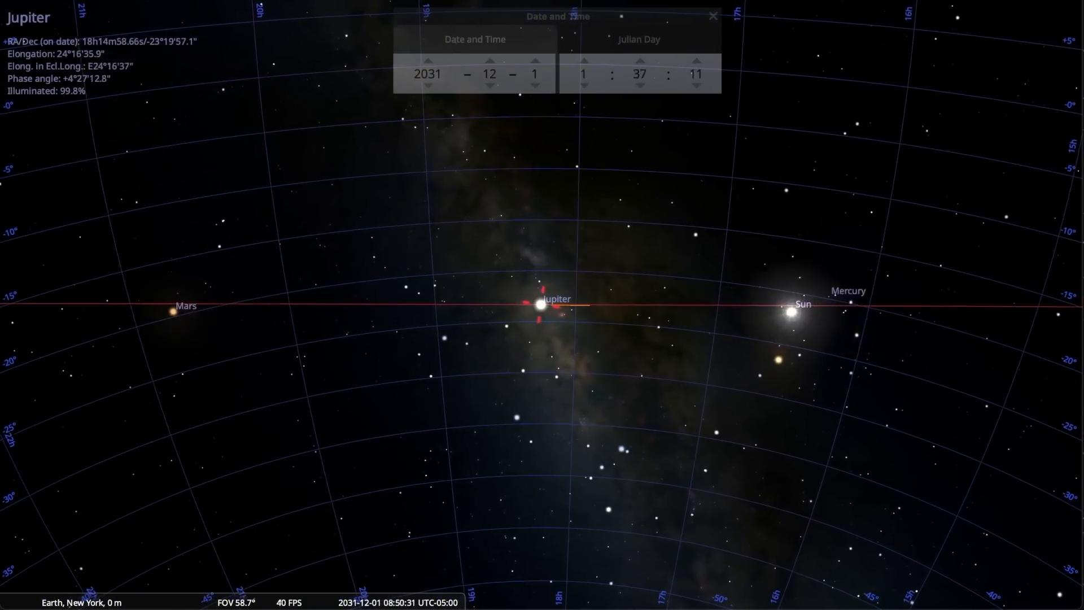
Advance Jupiter's date through 2032 to 28 November 2035.
left_click(426, 61)
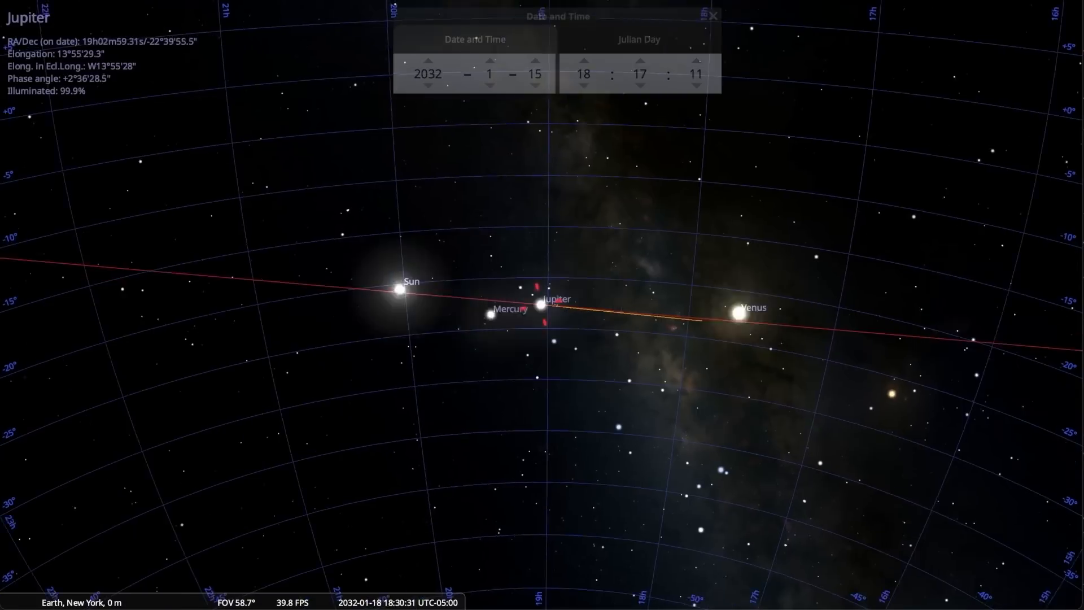
left_click(489, 61)
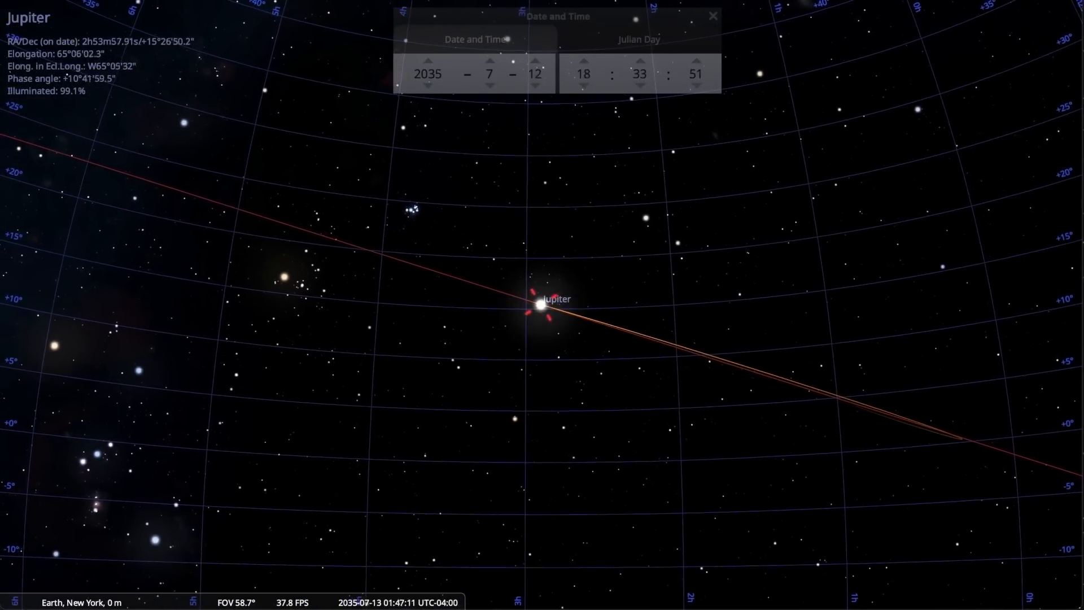
left_click(488, 63)
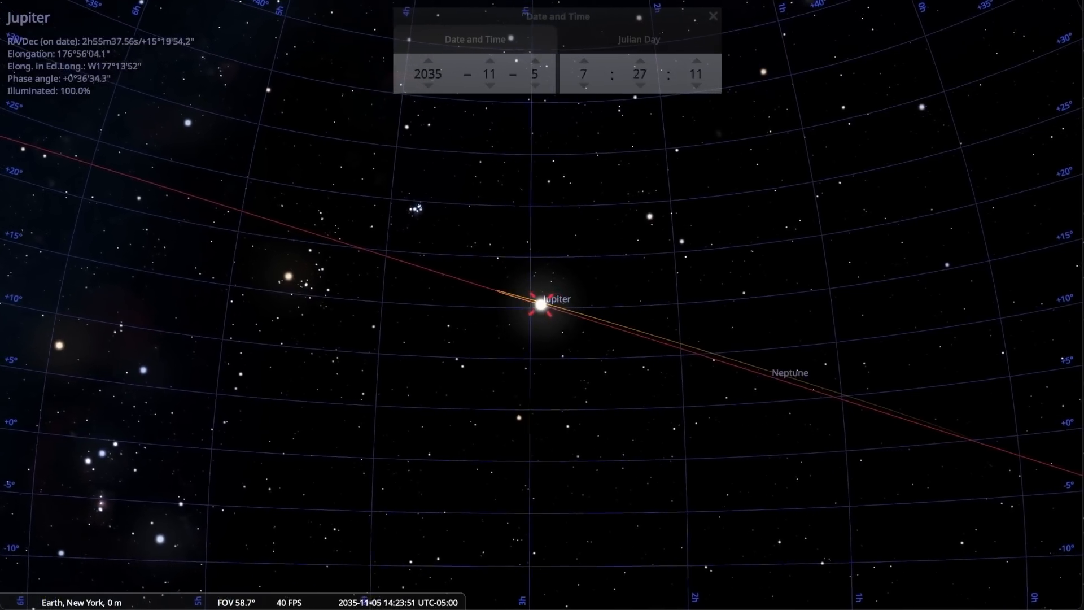
left_click(535, 62)
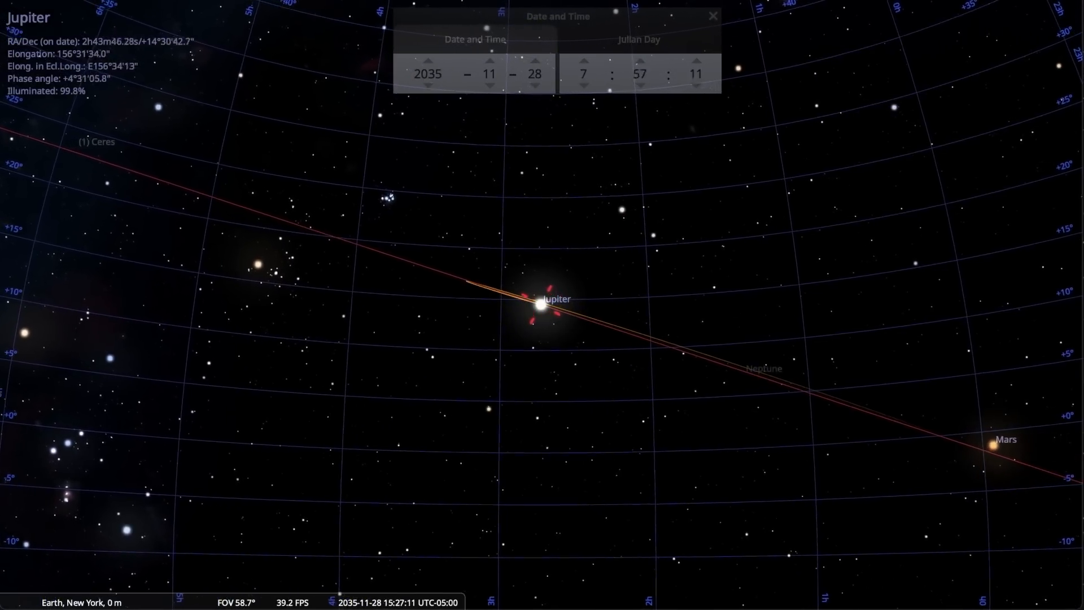